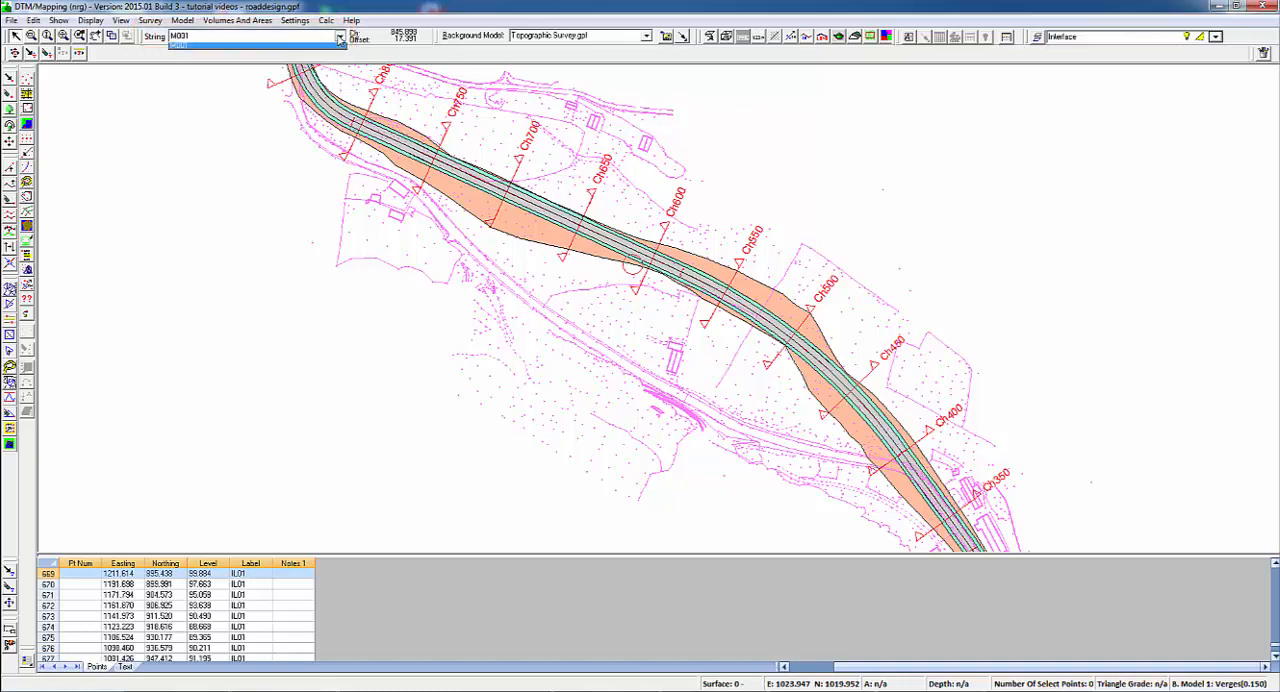
- Select the road alignment string and cut a cross-section across it in the Section window
left_click(340, 36)
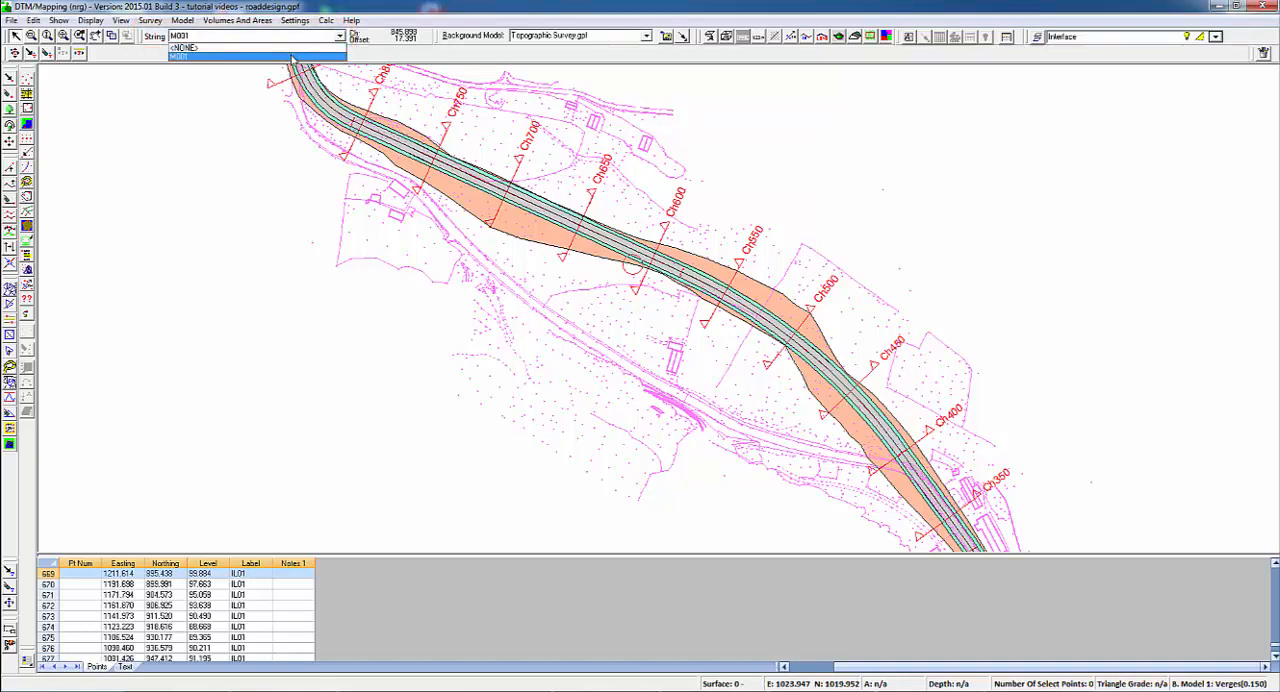
left_click(180, 56)
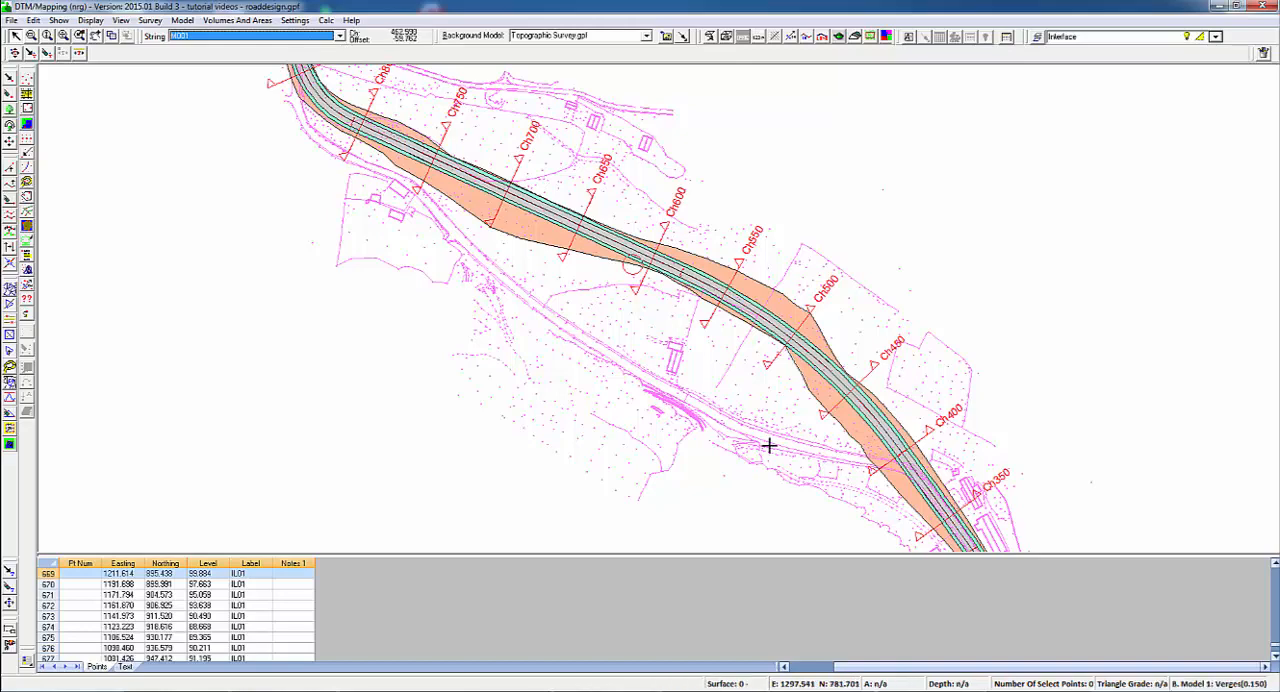
mouse_move(612, 264)
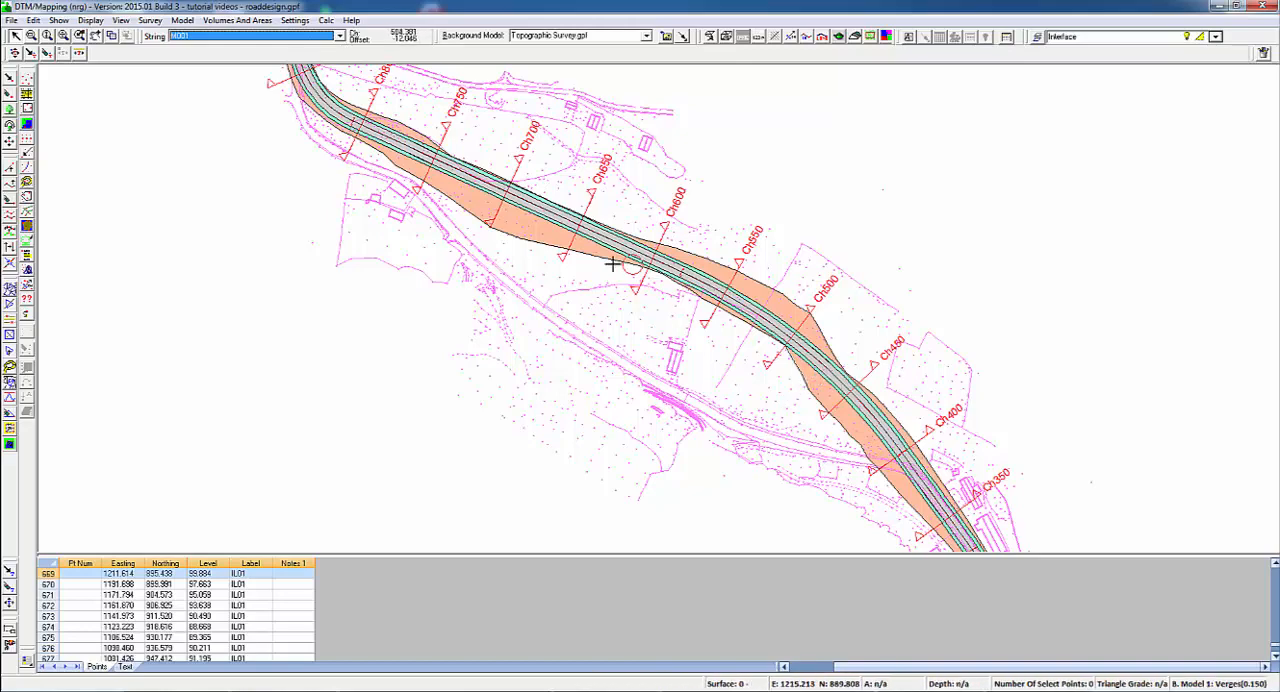
left_click(852, 36)
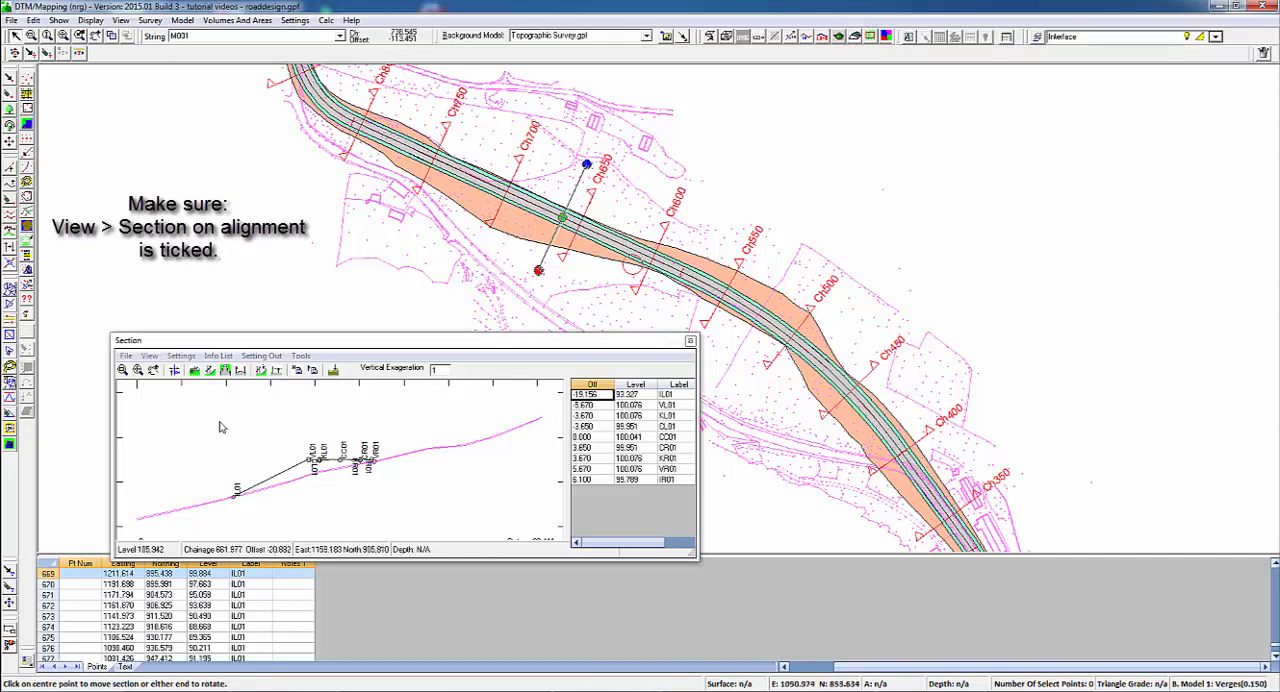
left_click(194, 370)
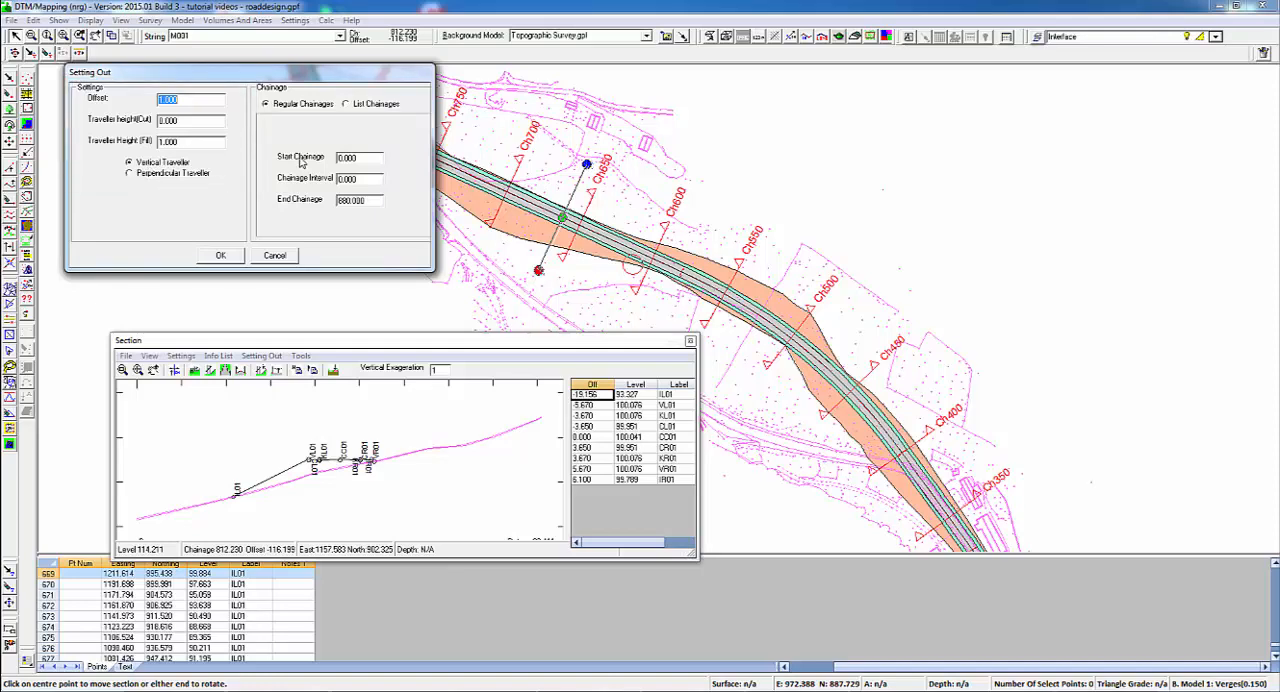
mouse_move(300, 140)
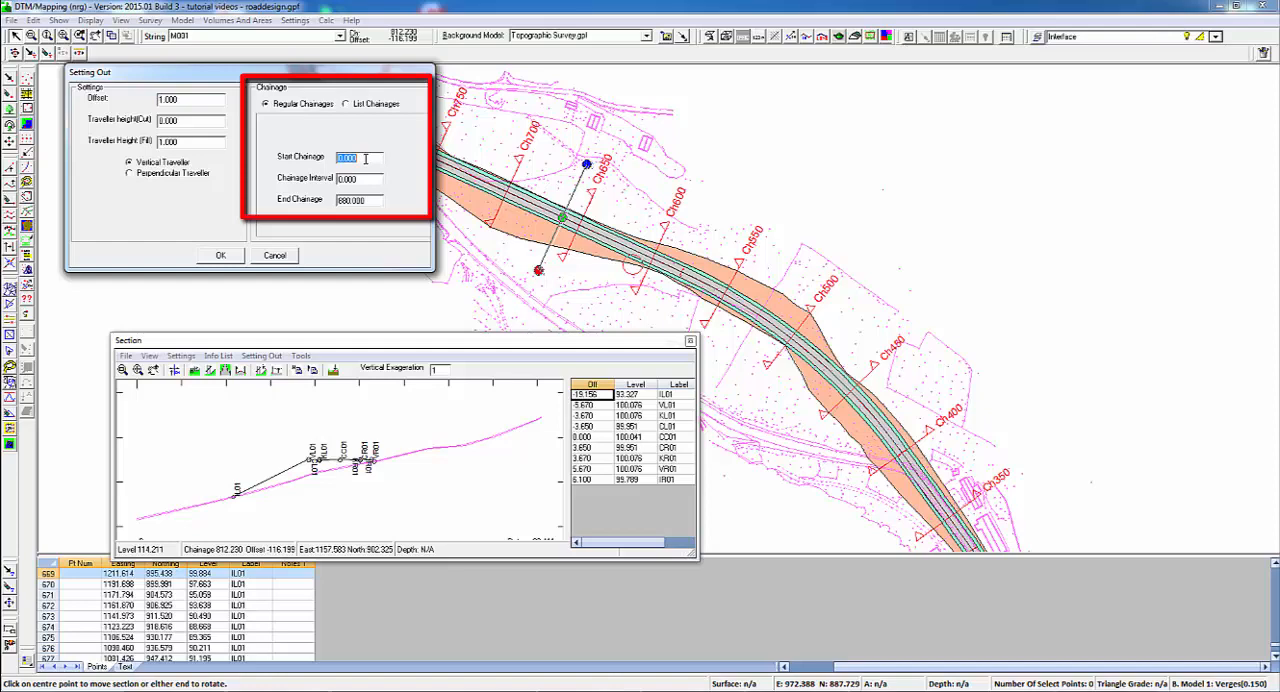
- Apply offset 1 with regular 10 m chainages from 400 to 700 for the batter rails
type("40")
left_click(360, 200)
type("70")
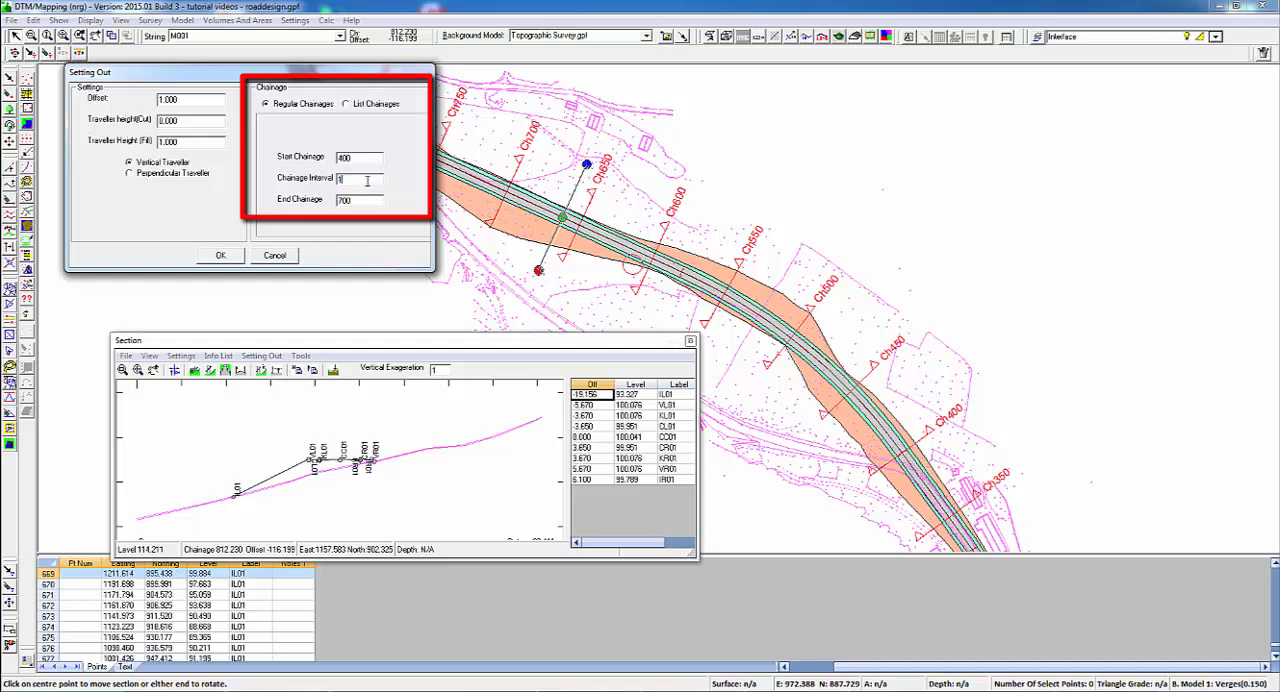
type("0")
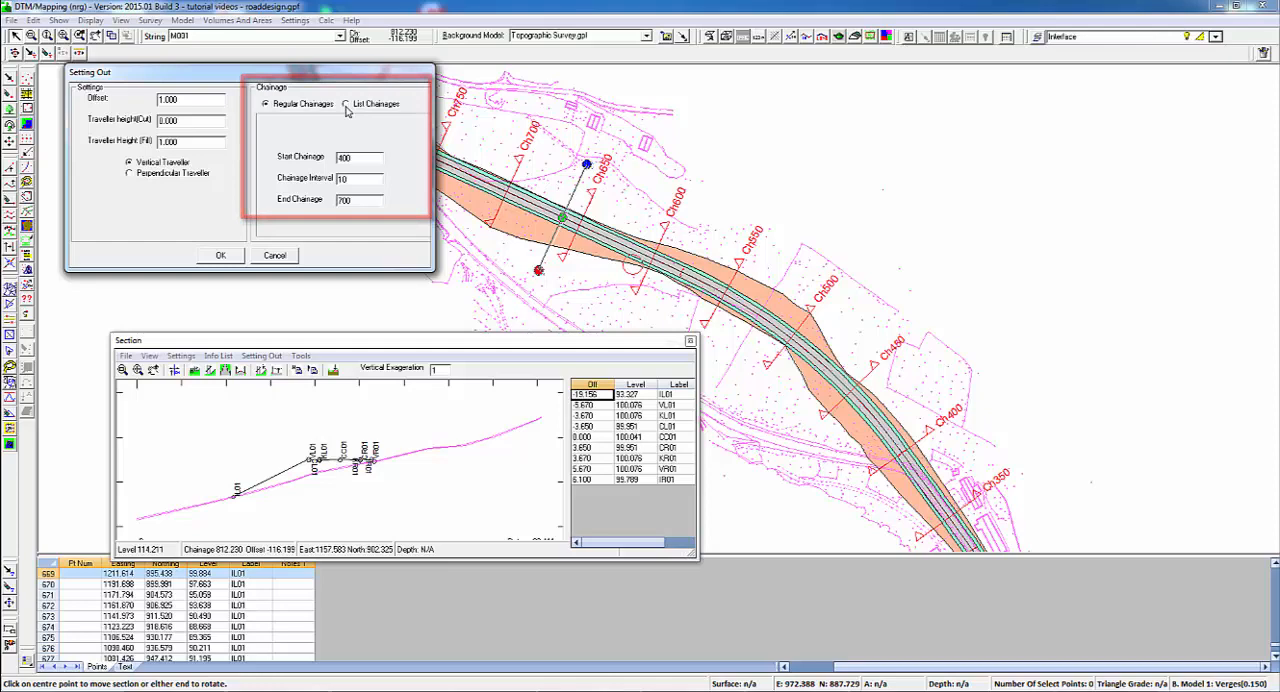
left_click(220, 256)
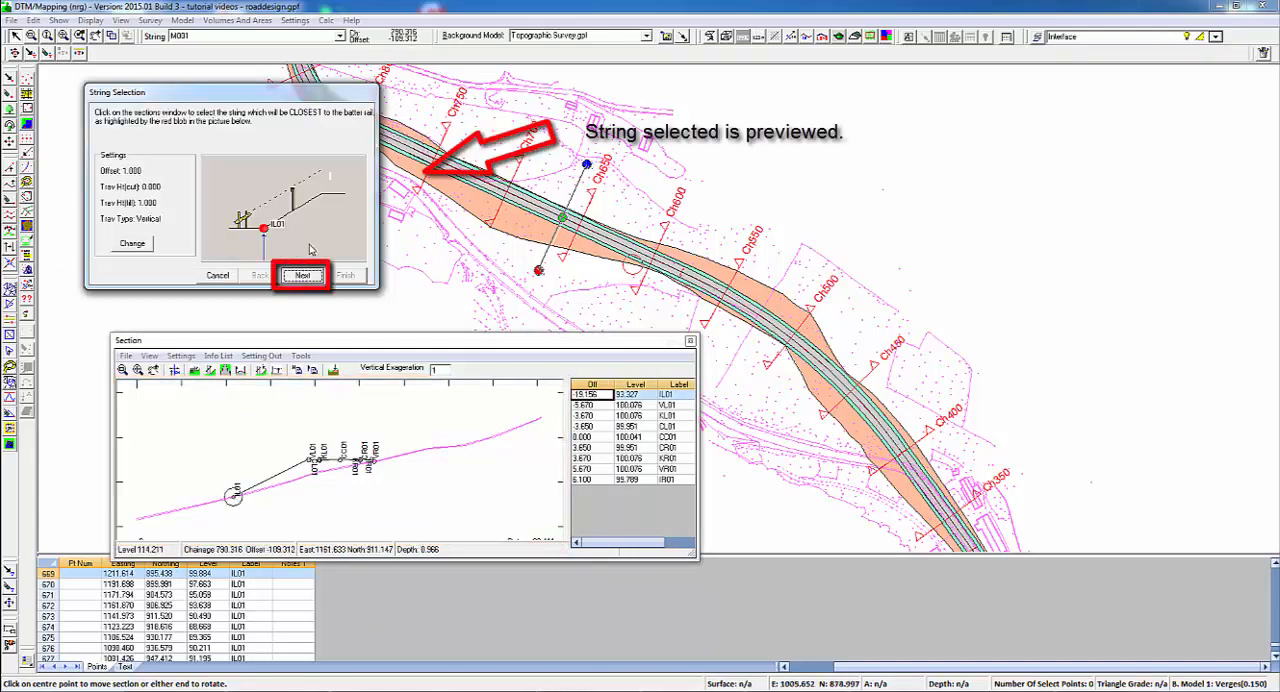
- Choose the closest then furthest string to compute the first side's batter rails
left_click(302, 276)
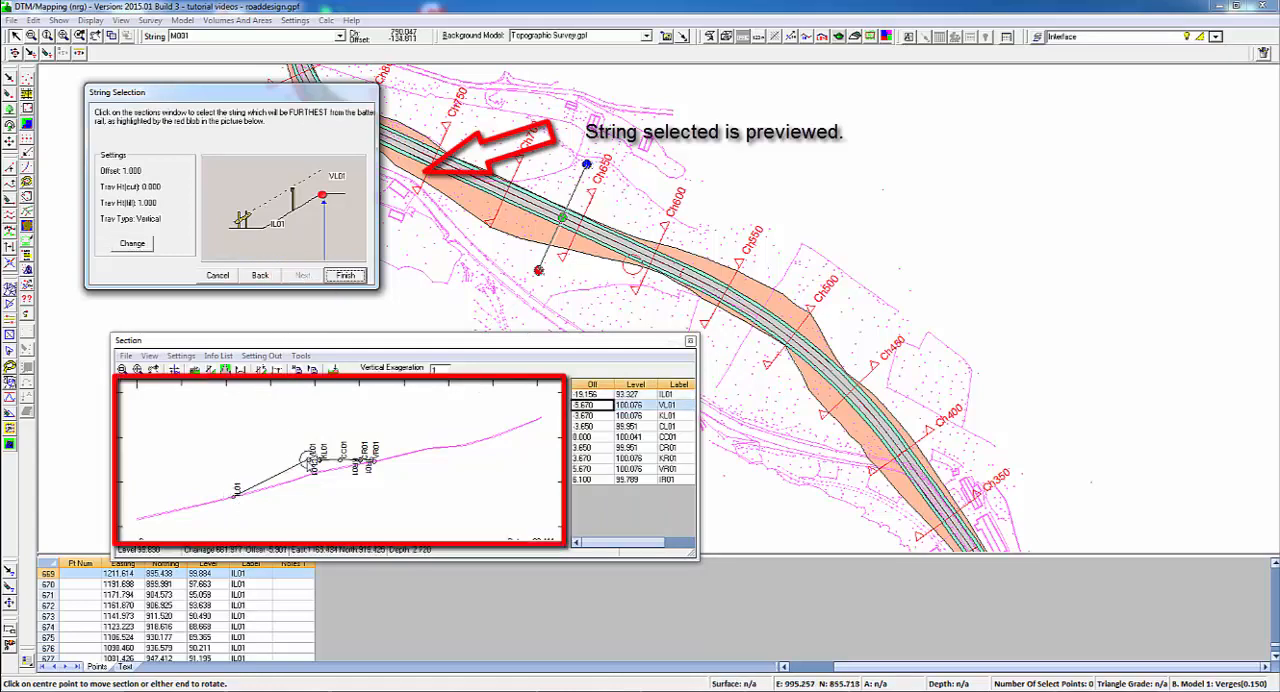
left_click(344, 274)
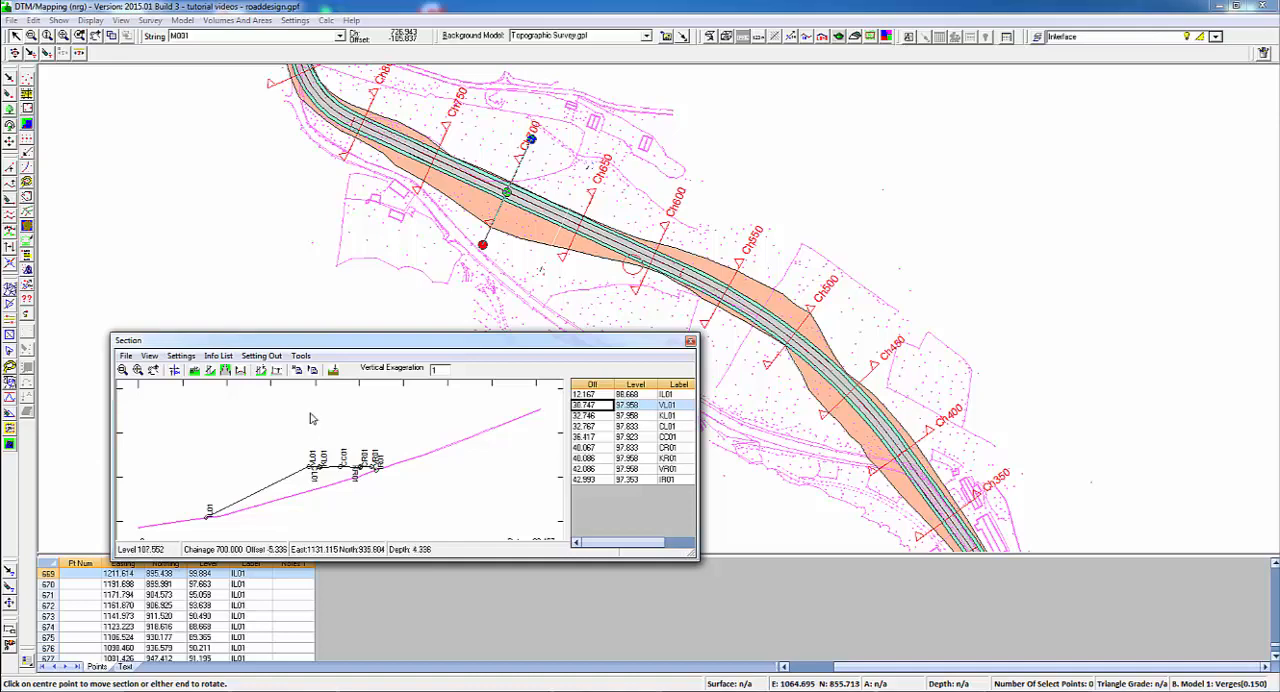
left_click(296, 368)
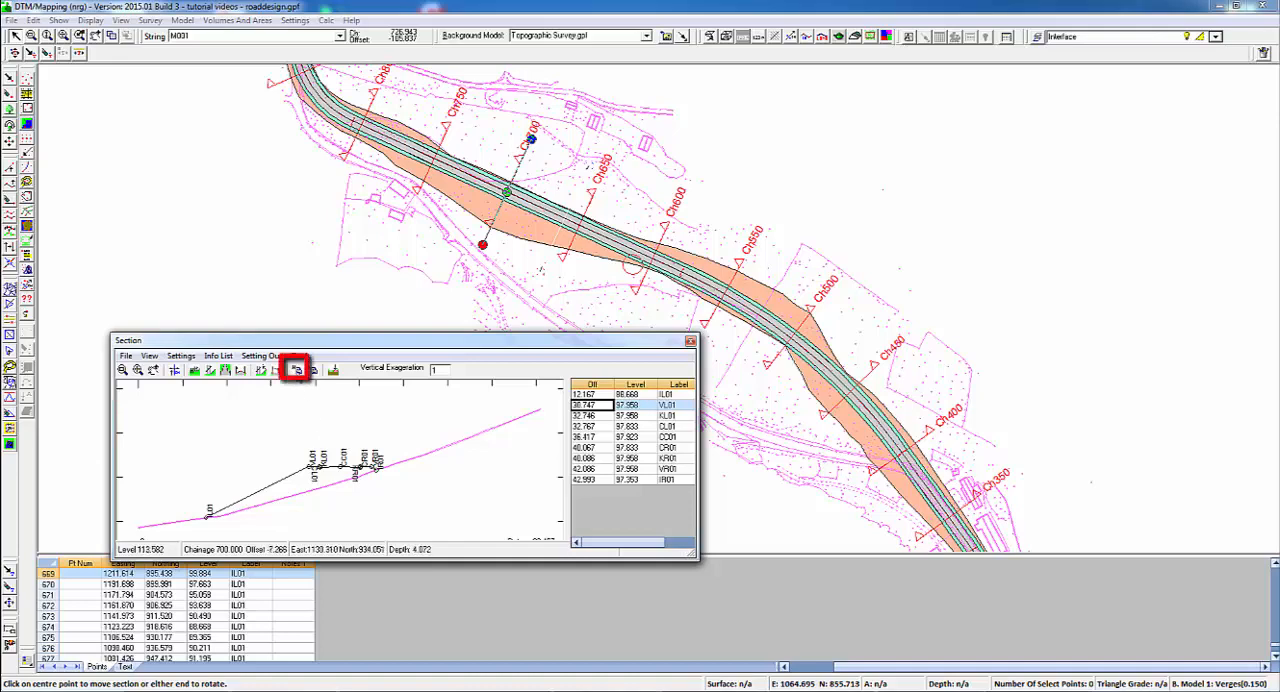
left_click(296, 368)
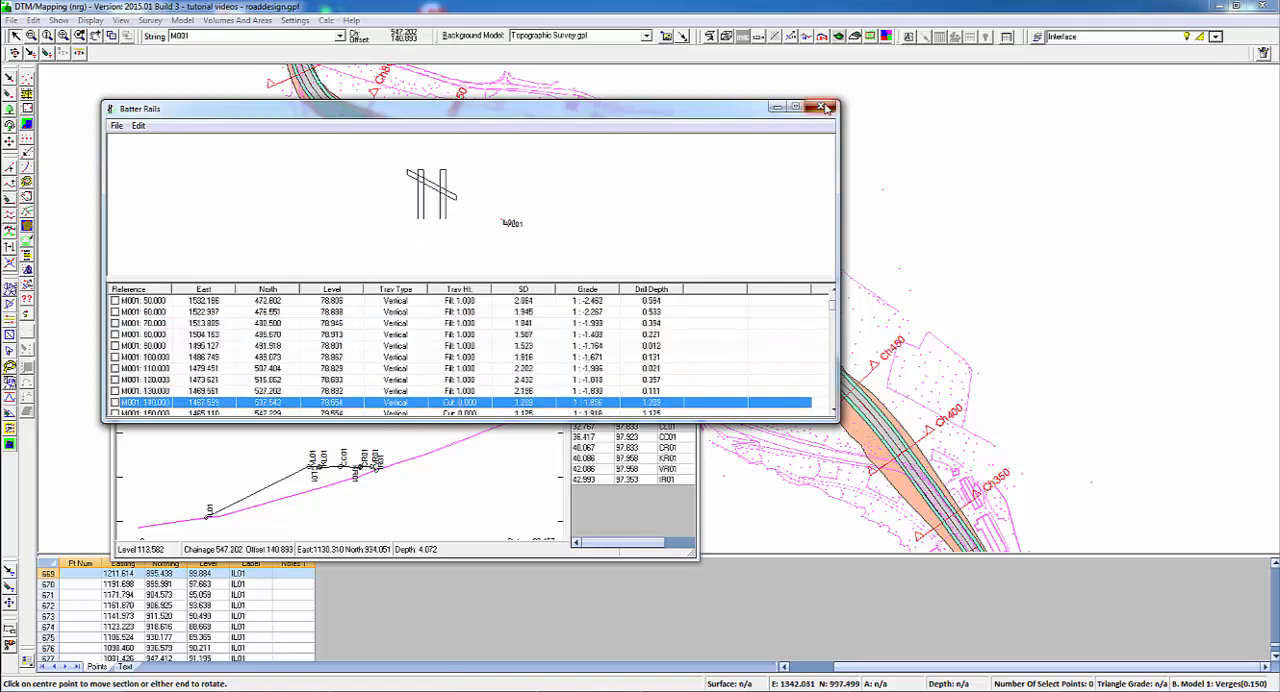
left_click(824, 108)
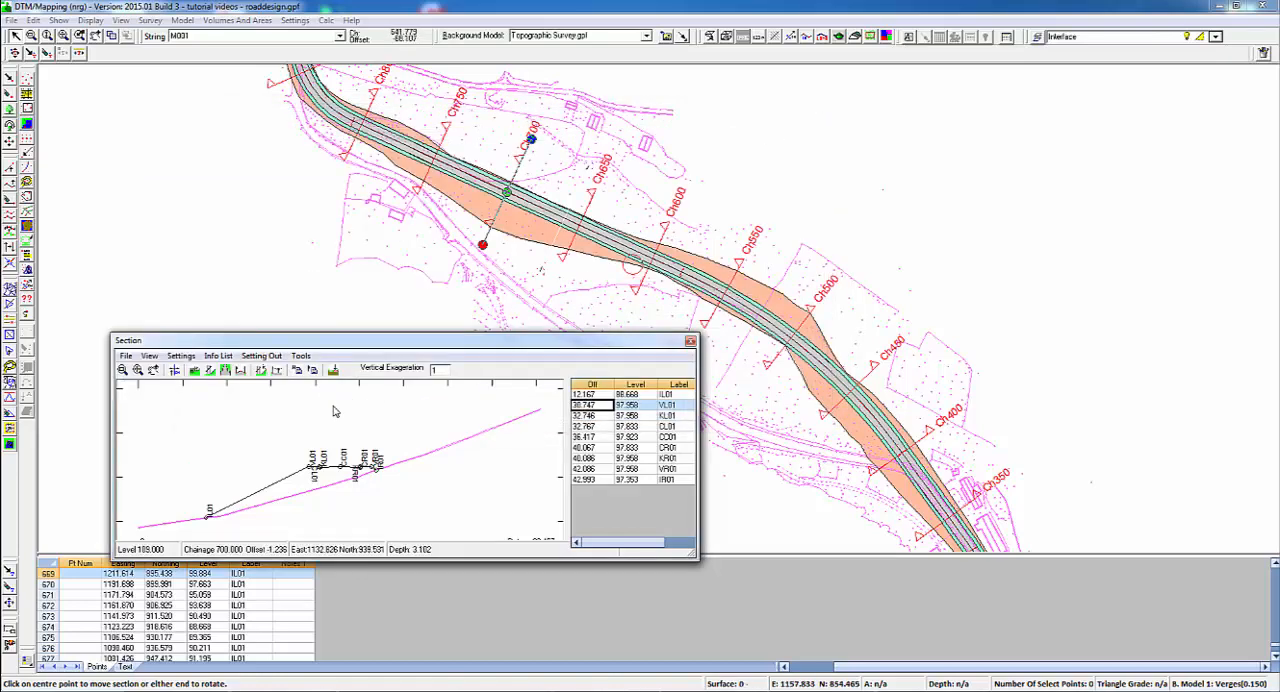
mouse_move(204, 418)
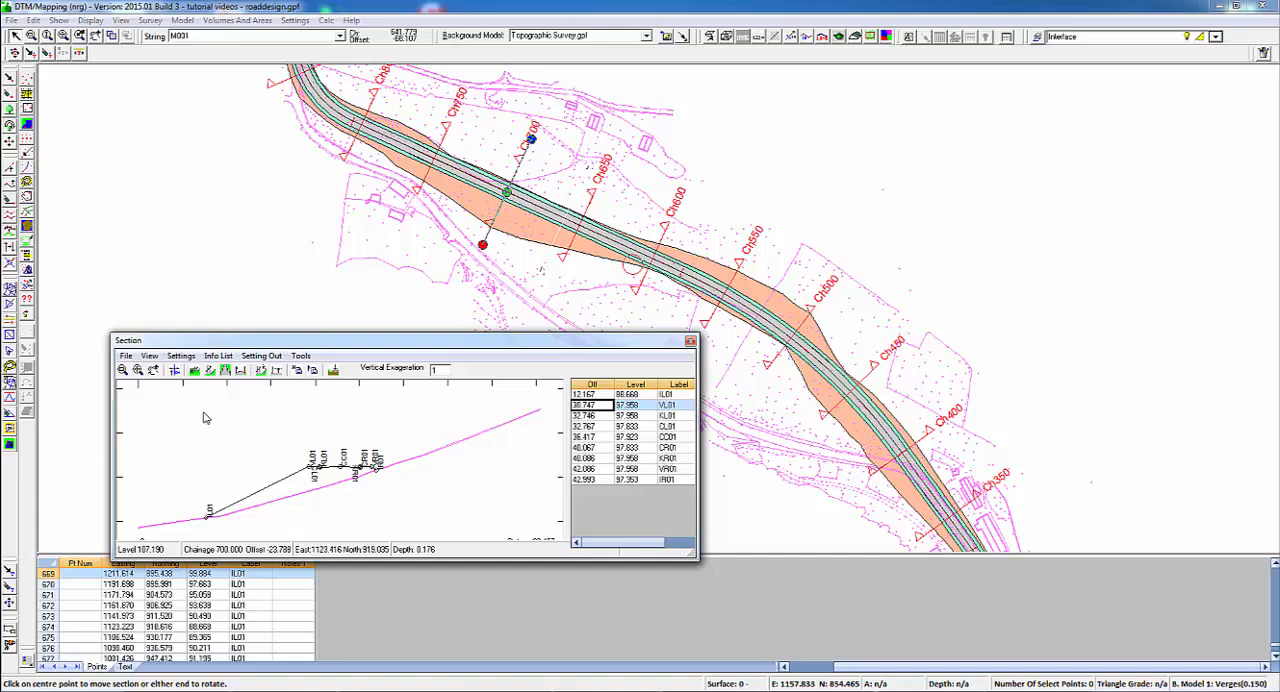
- Reopen Setting Out and accept the same offset 1, 10 m interval, 400–700 chainages
left_click(194, 370)
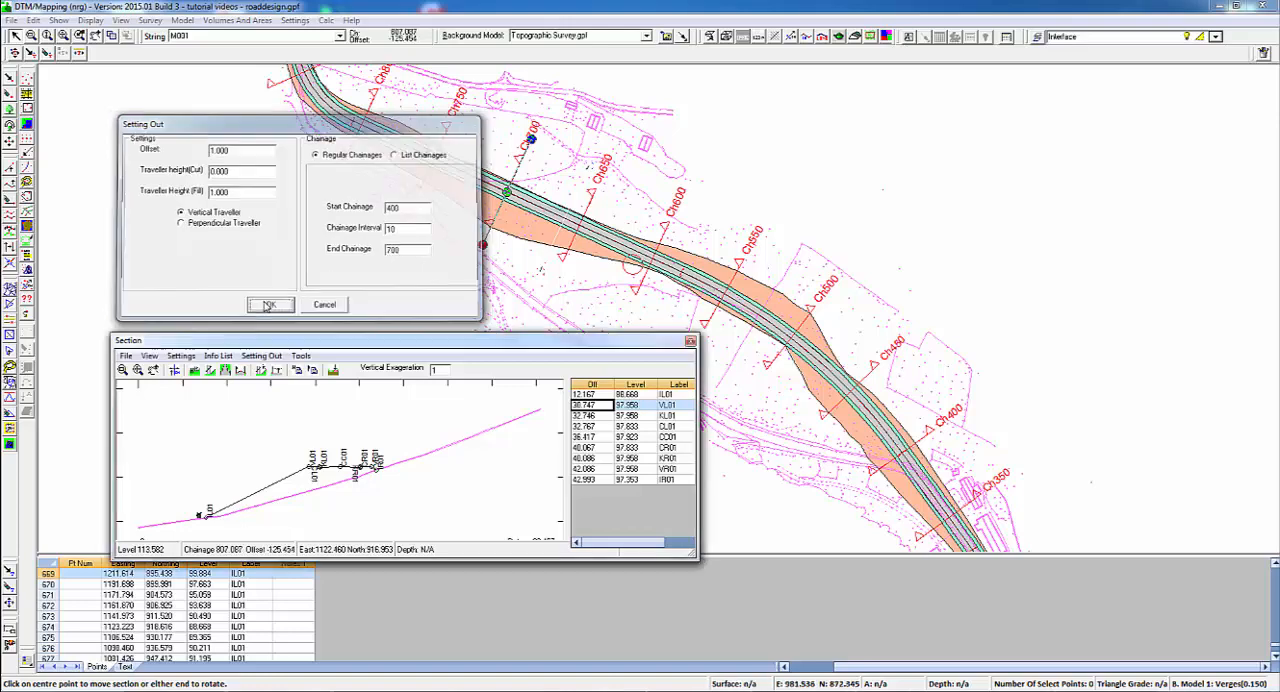
left_click(270, 304)
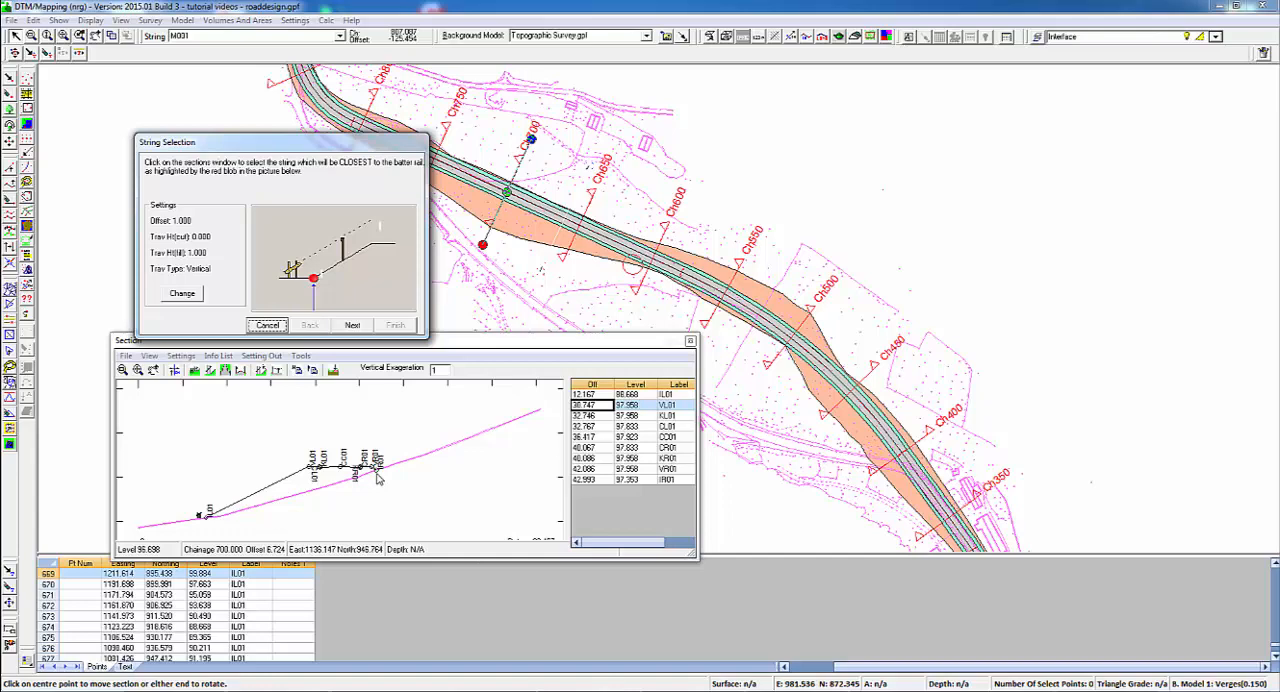
- Choose the other side's nearest and outermost strings to compute its batter rails
left_click(352, 324)
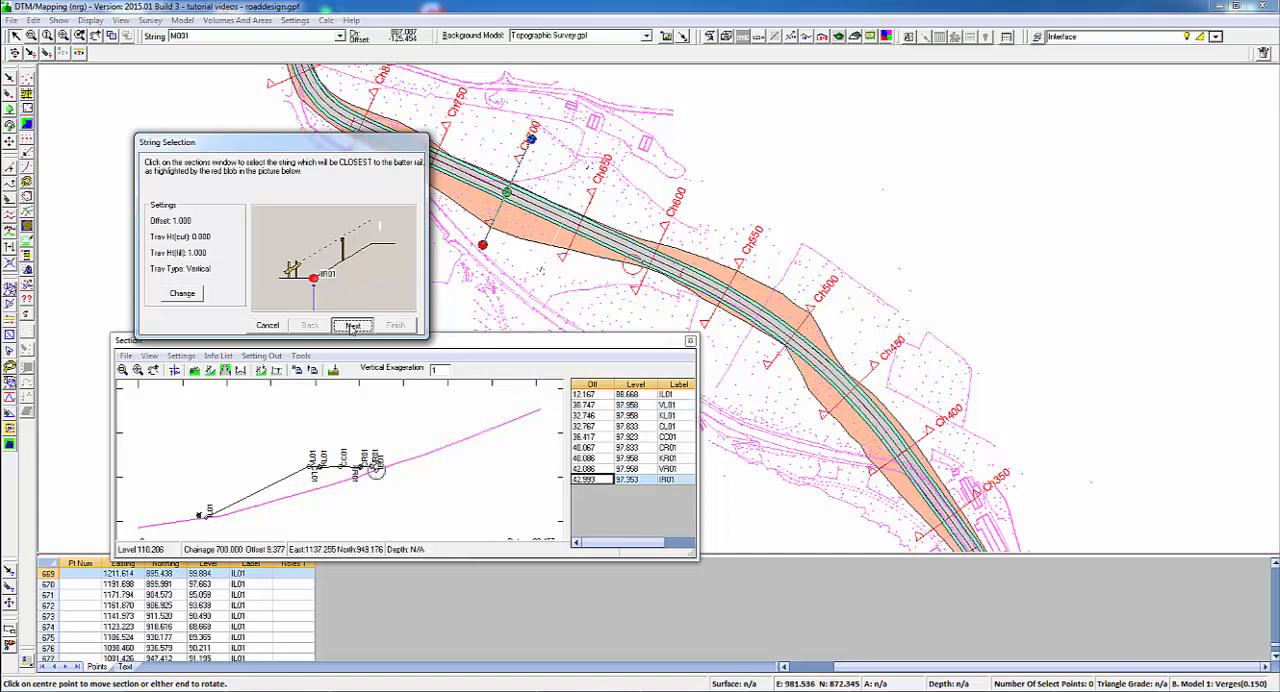
left_click(352, 324)
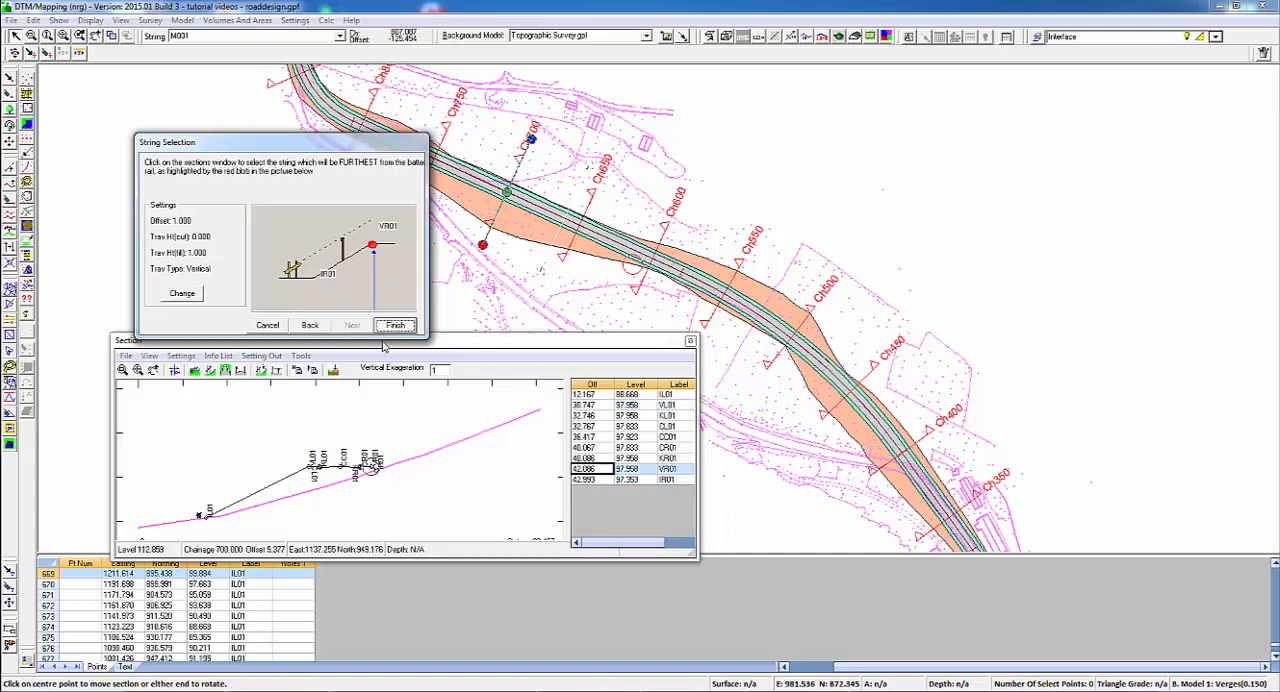
left_click(396, 324)
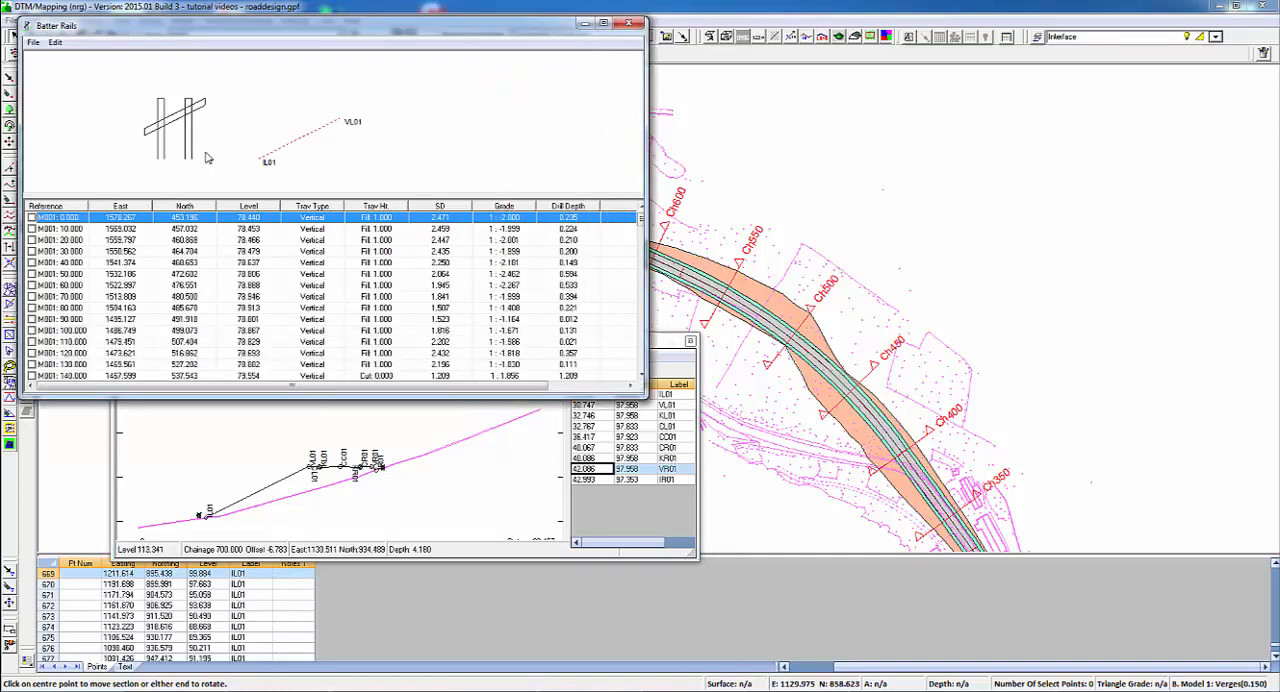
mouse_move(636, 238)
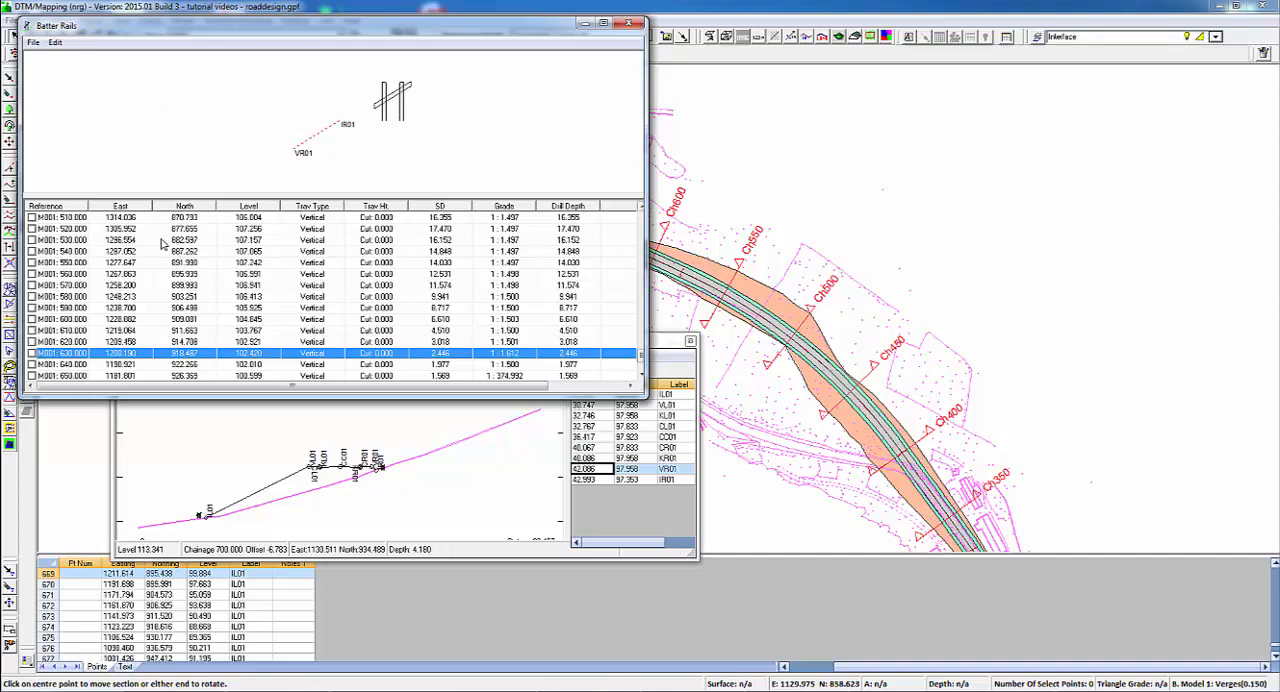
mouse_move(44, 96)
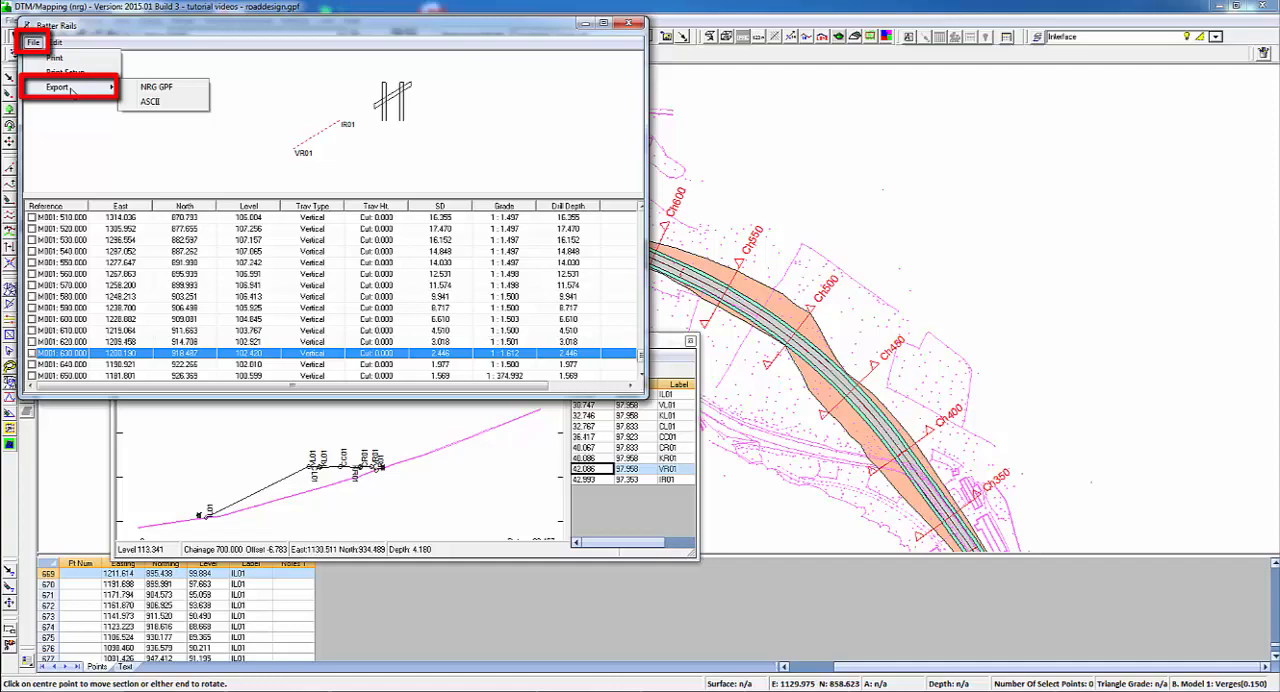
- Start an ASCII export of the batter rails and select a batter file format
left_click(150, 100)
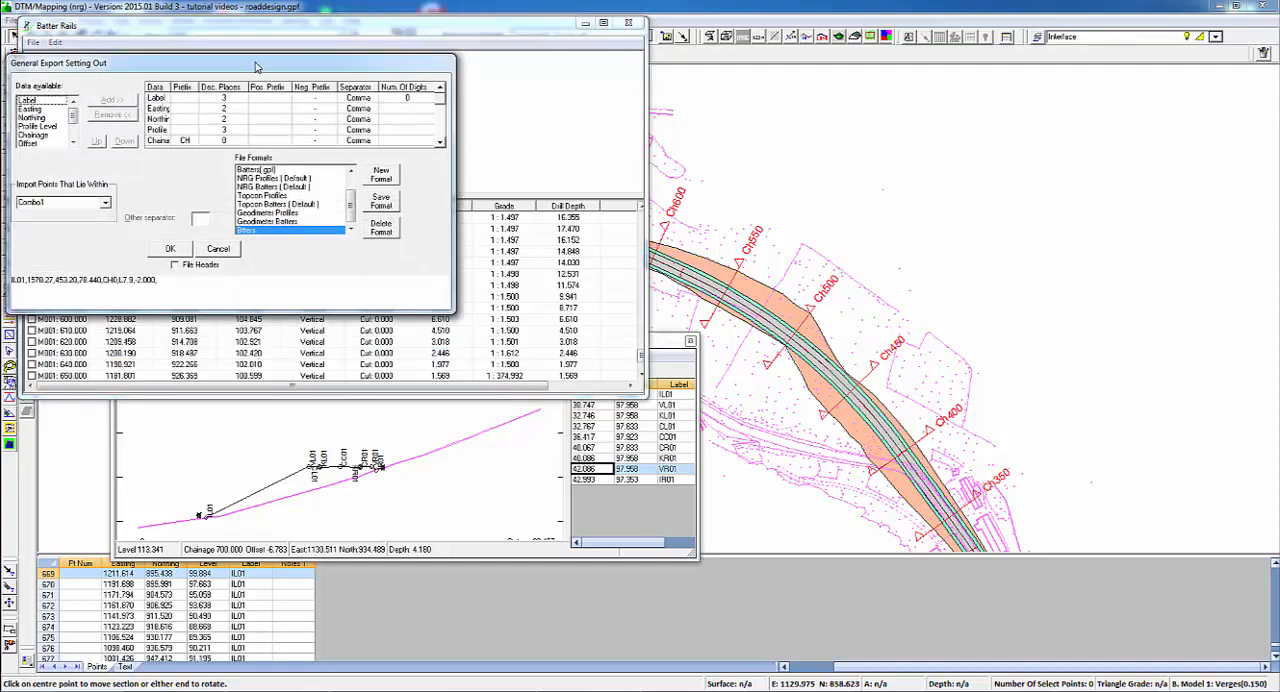
left_click_drag(256, 64, 384, 118)
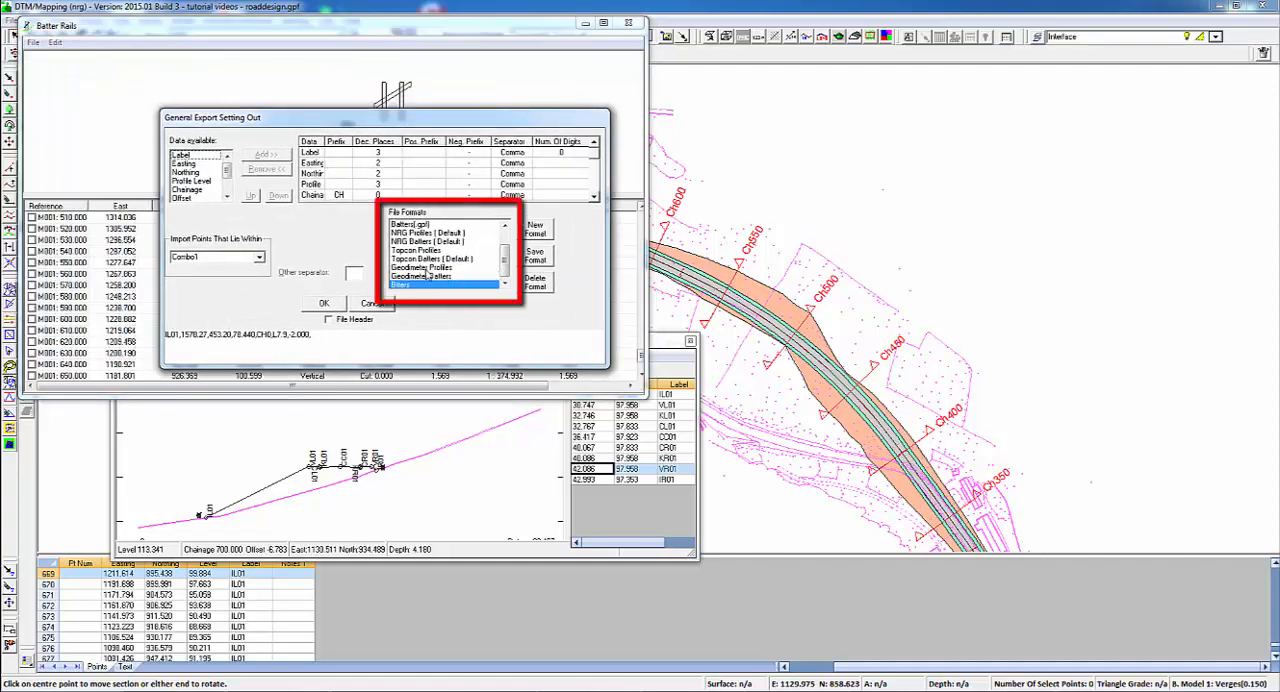
left_click(420, 250)
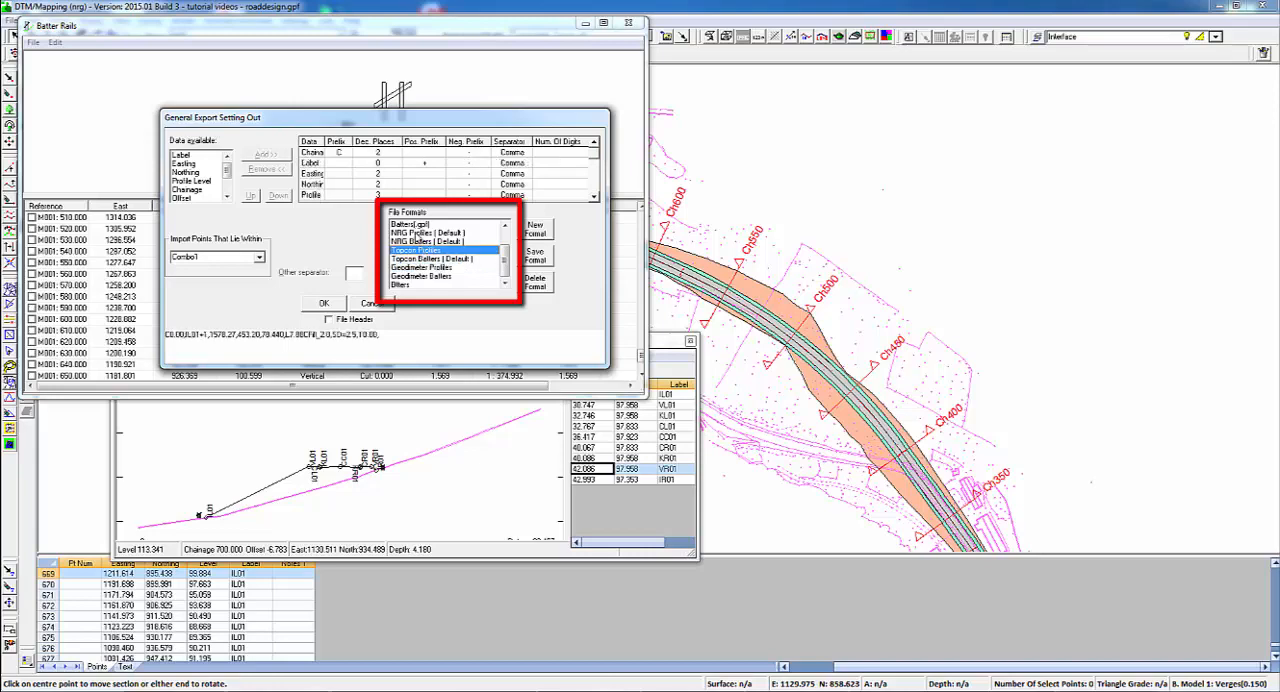
left_click(430, 240)
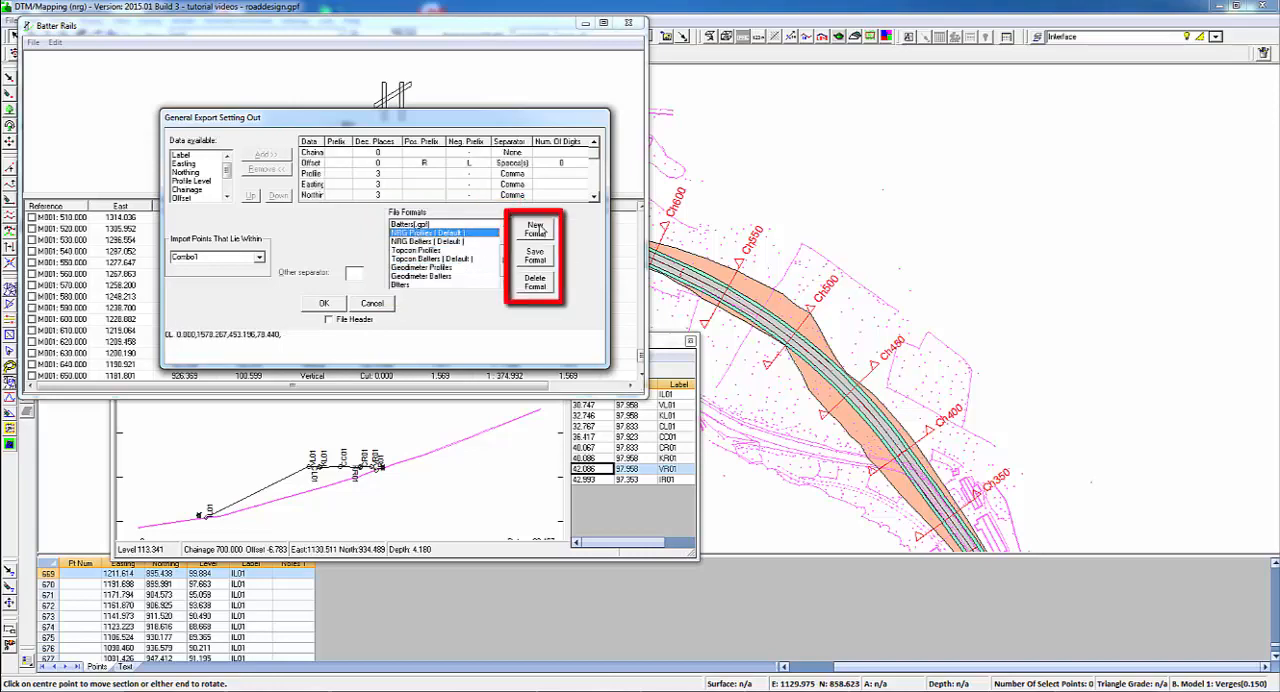